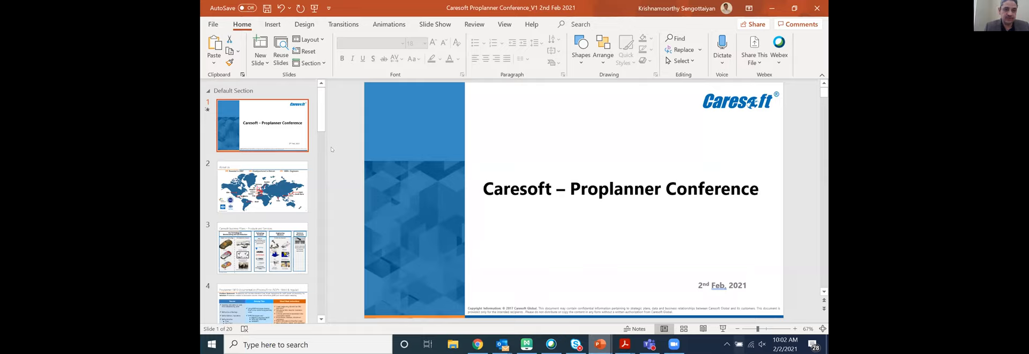
mouse_move(370, 147)
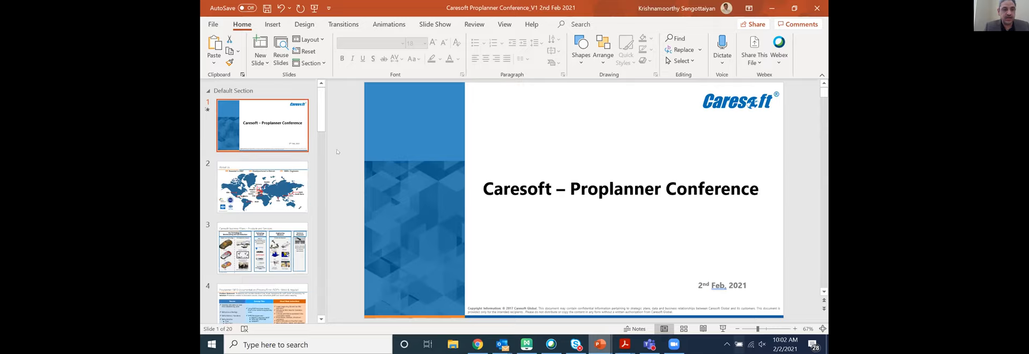
mouse_move(349, 151)
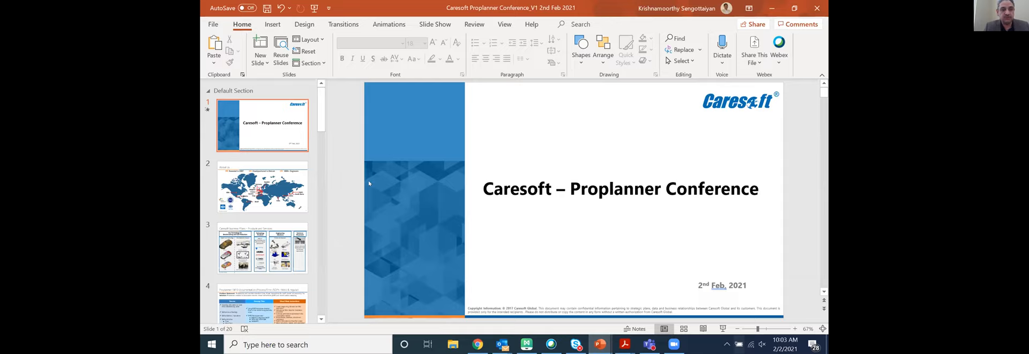
mouse_move(374, 185)
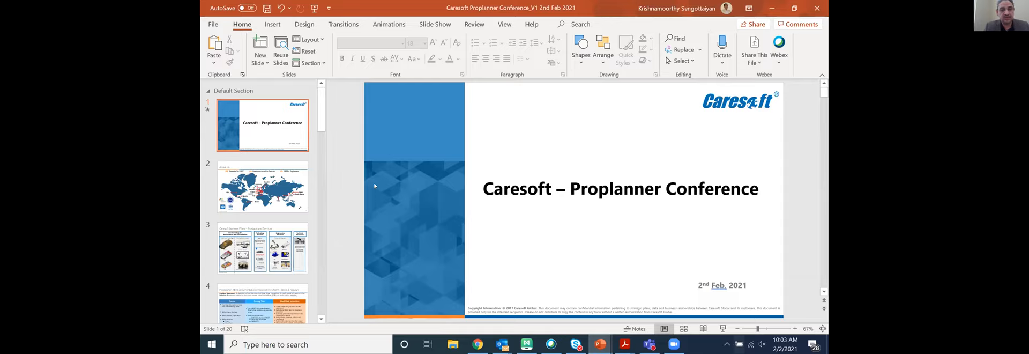
mouse_move(371, 185)
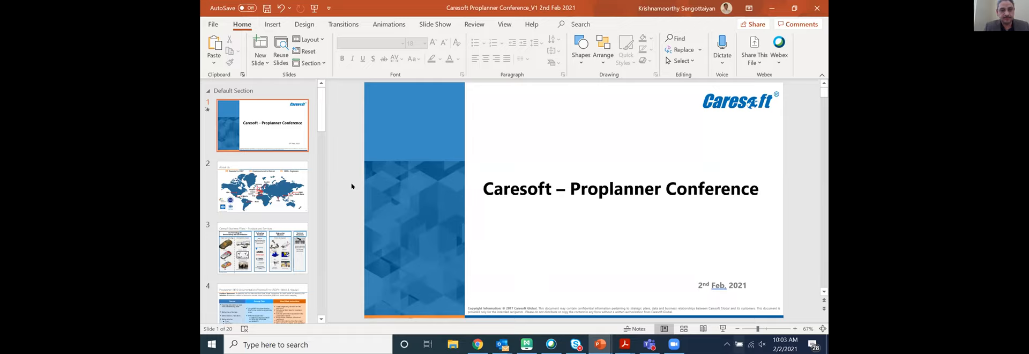
mouse_move(354, 193)
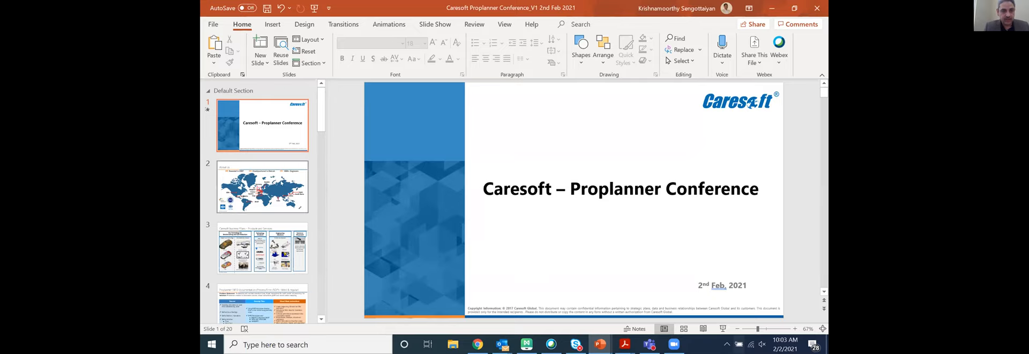
Show the About Us world map slide, then the Caresoft Business Pillars slide.
click(262, 185)
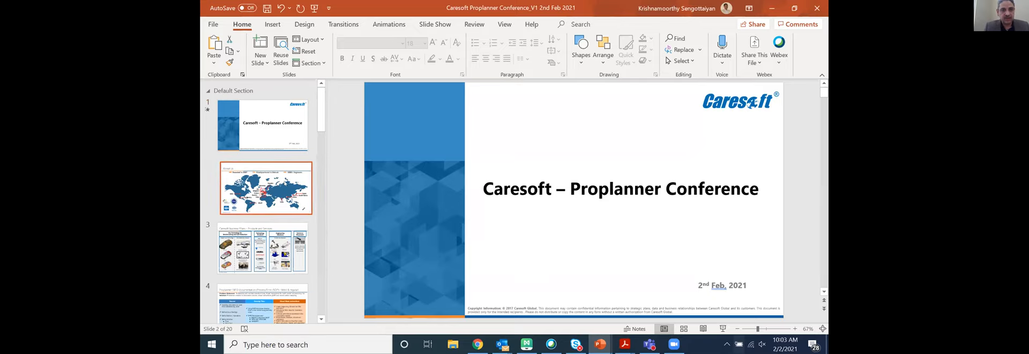
click(266, 186)
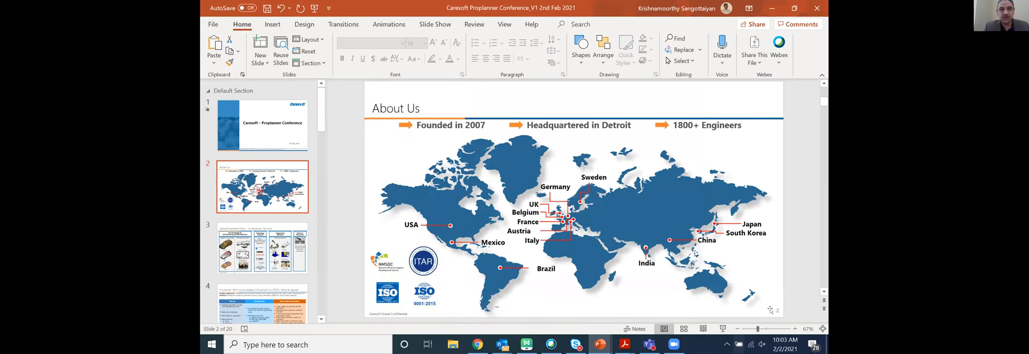
mouse_move(765, 283)
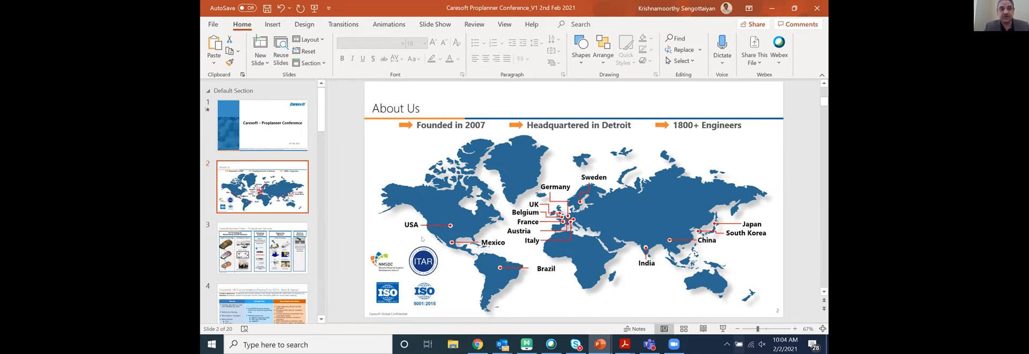
mouse_move(671, 204)
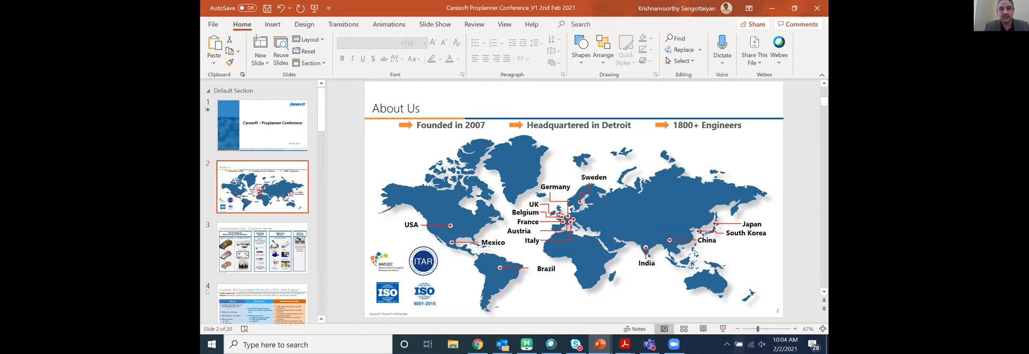
mouse_move(365, 247)
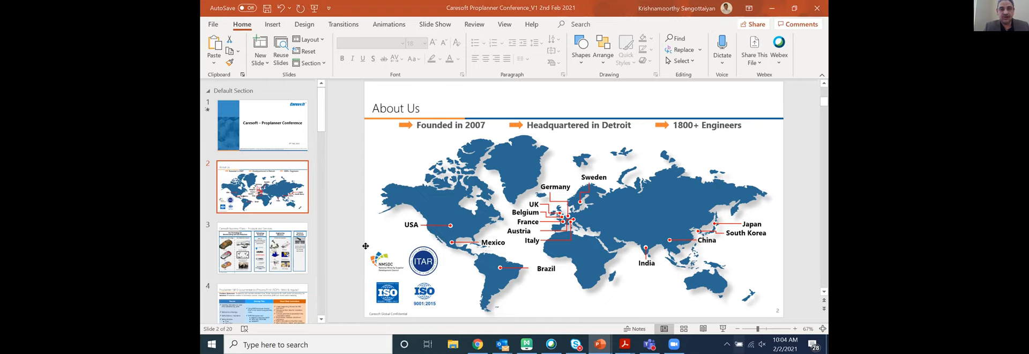
mouse_move(410, 213)
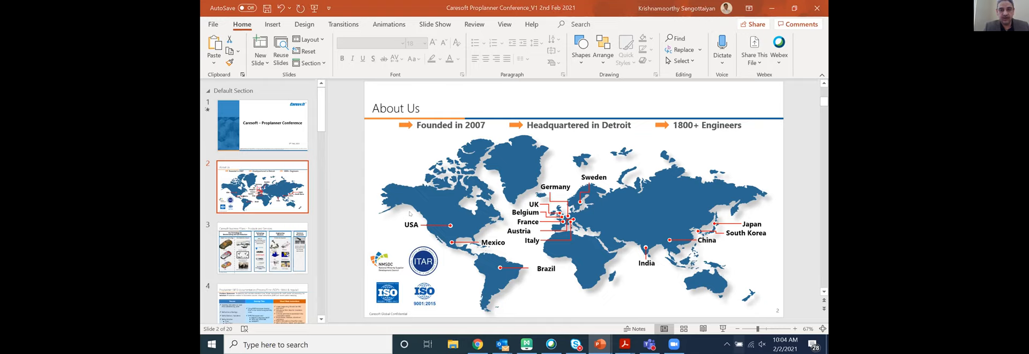
mouse_move(669, 194)
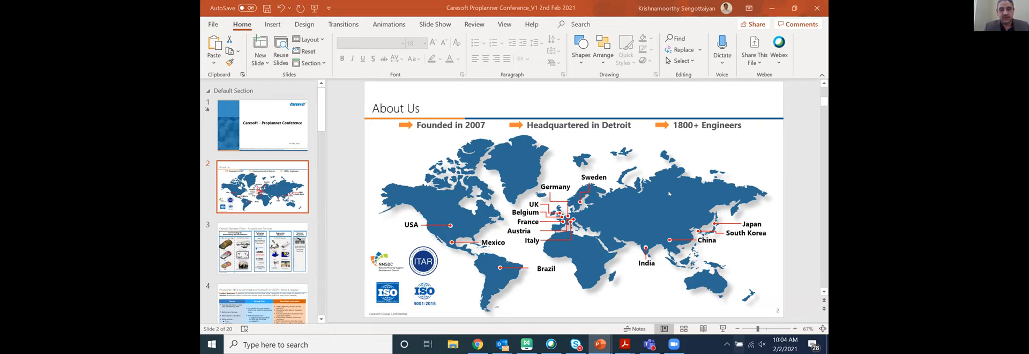
mouse_move(677, 189)
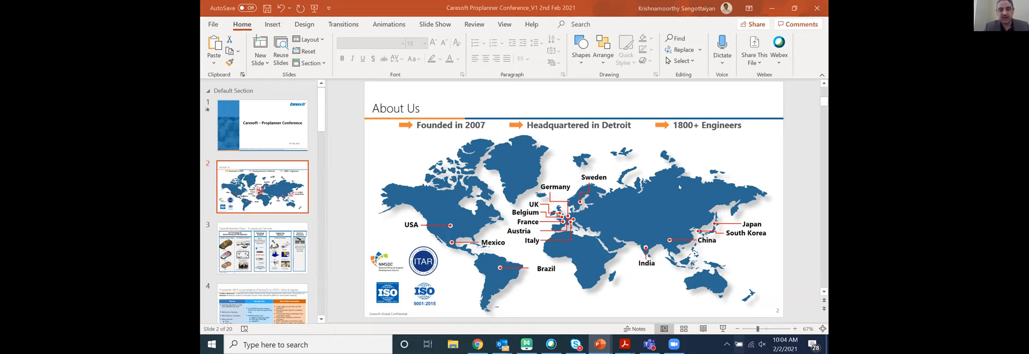
mouse_move(727, 166)
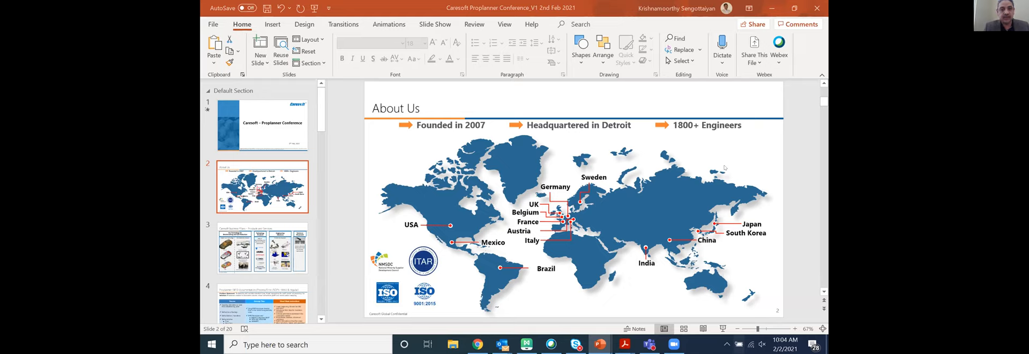
mouse_move(700, 207)
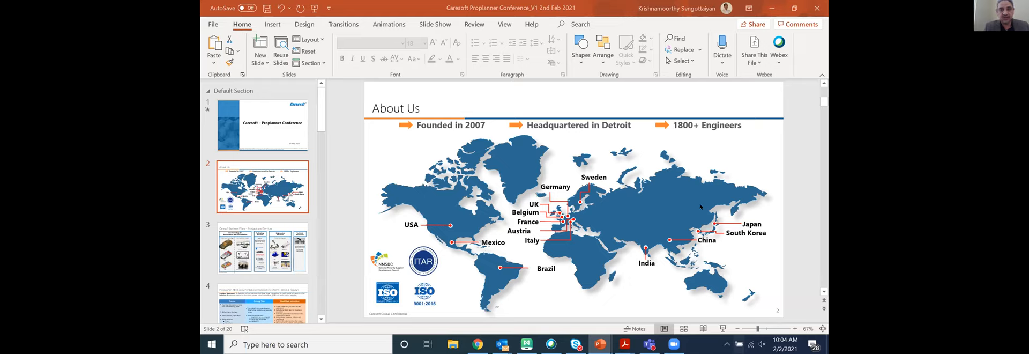
mouse_move(770, 309)
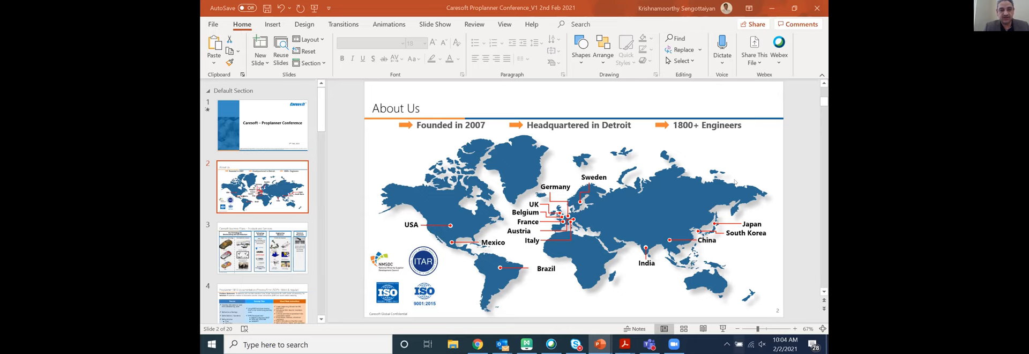
mouse_move(811, 176)
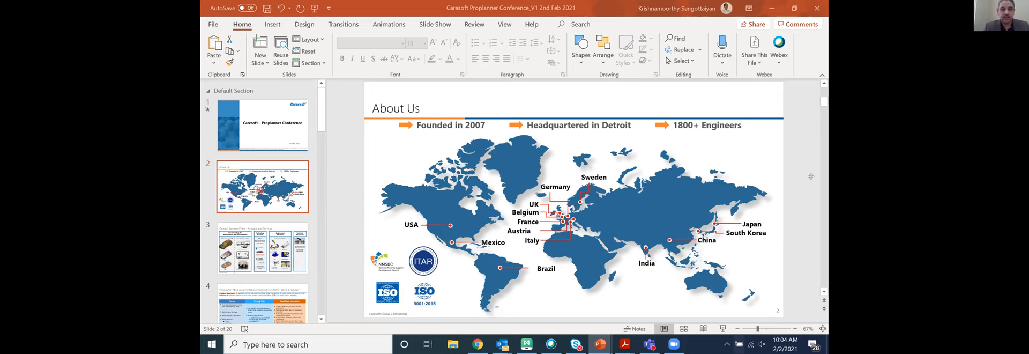
mouse_move(358, 228)
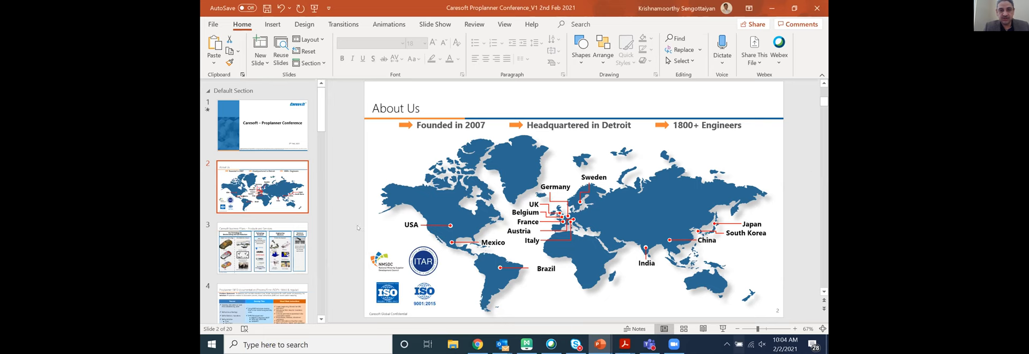
click(262, 248)
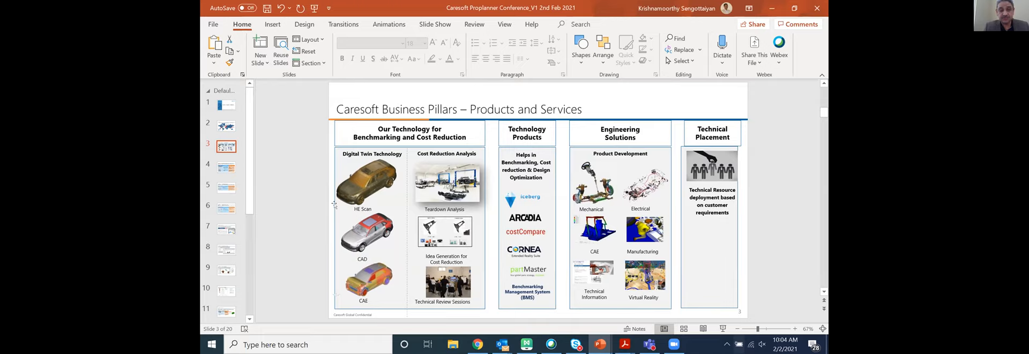
mouse_move(296, 213)
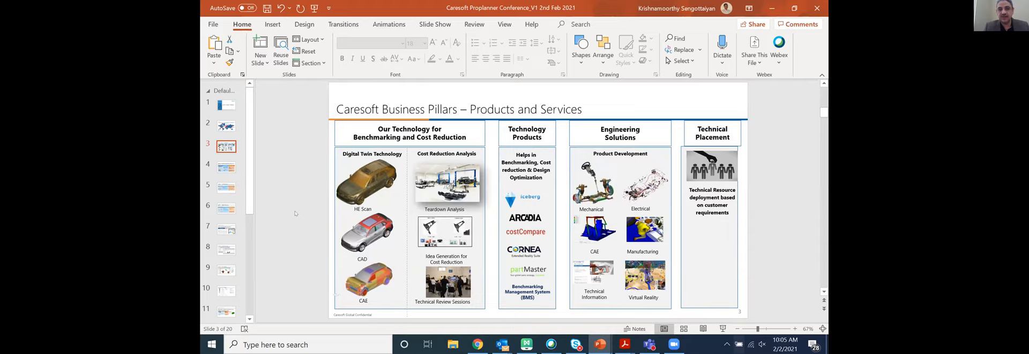
mouse_move(286, 215)
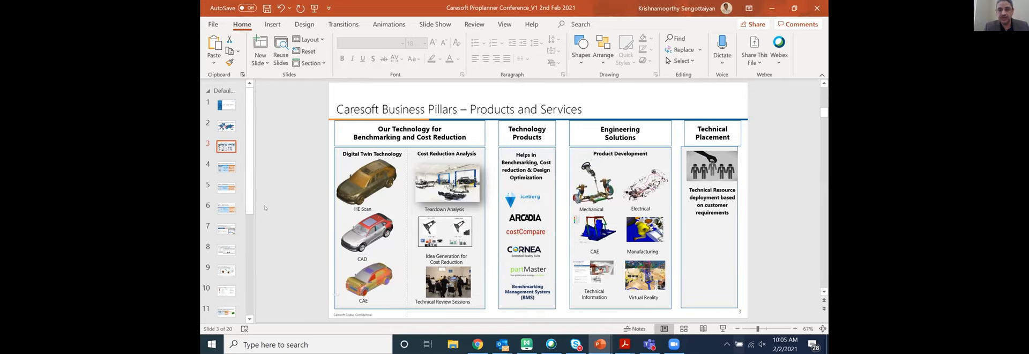
mouse_move(268, 208)
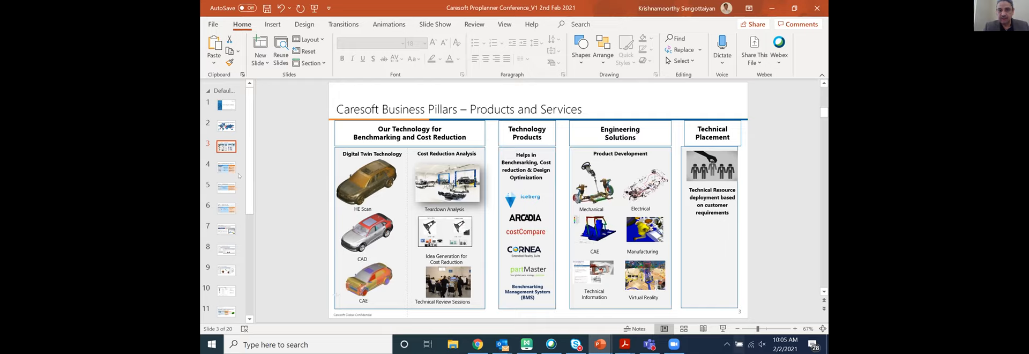
mouse_move(255, 156)
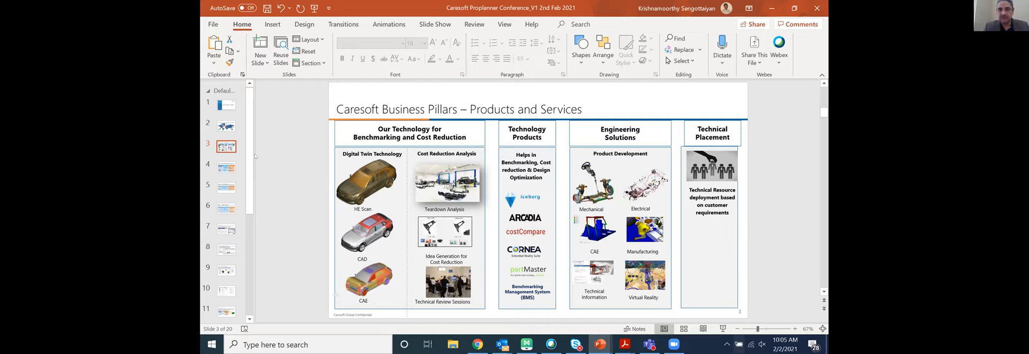
mouse_move(265, 146)
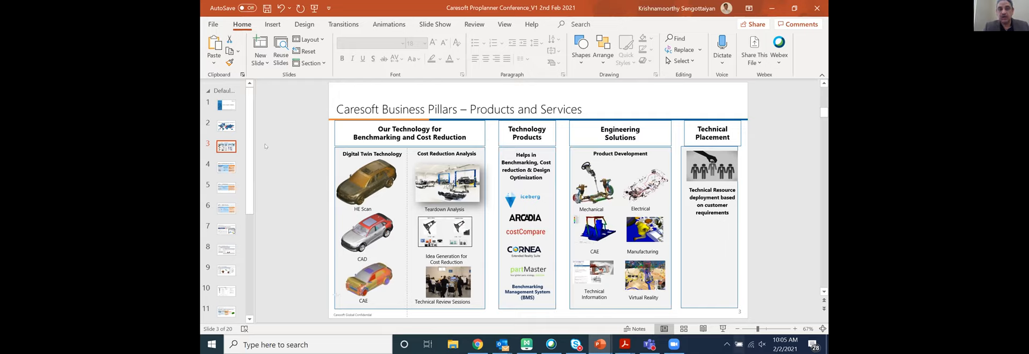
mouse_move(270, 145)
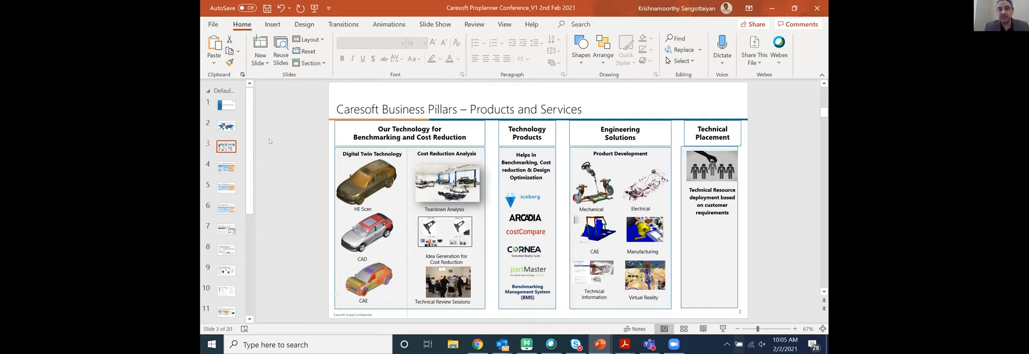
mouse_move(769, 177)
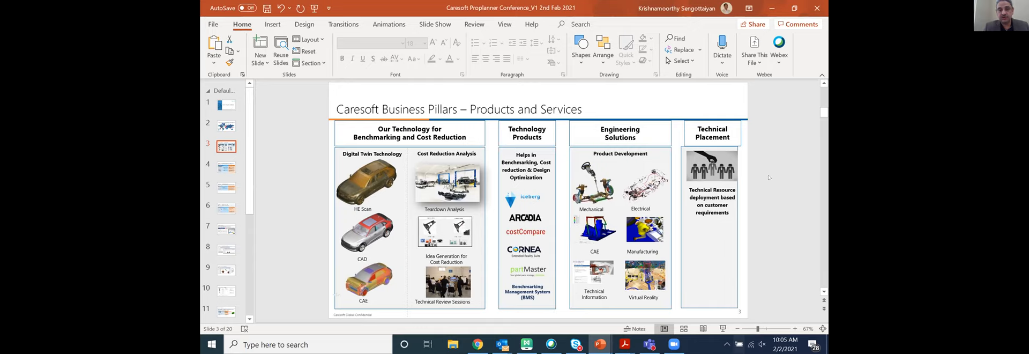
mouse_move(642, 338)
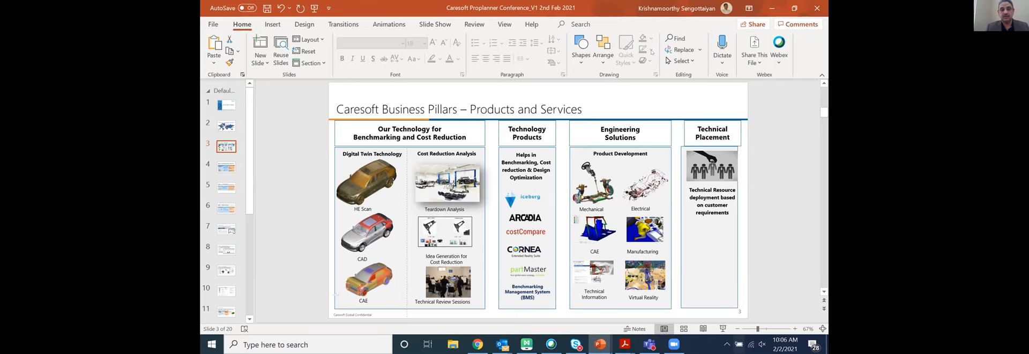
mouse_move(653, 53)
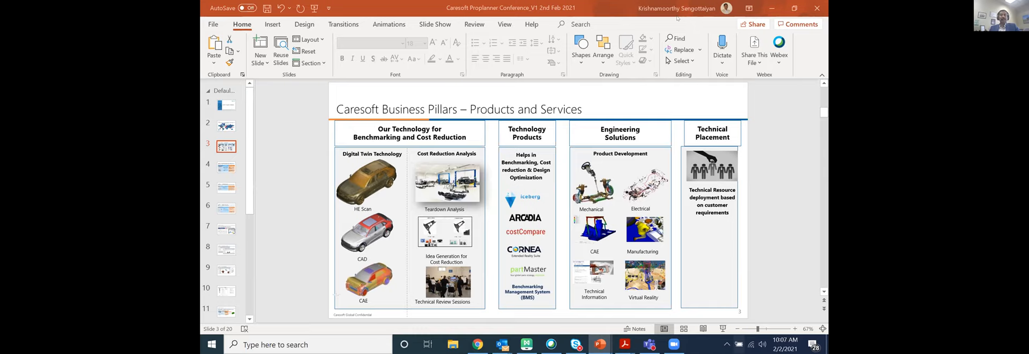
mouse_move(654, 23)
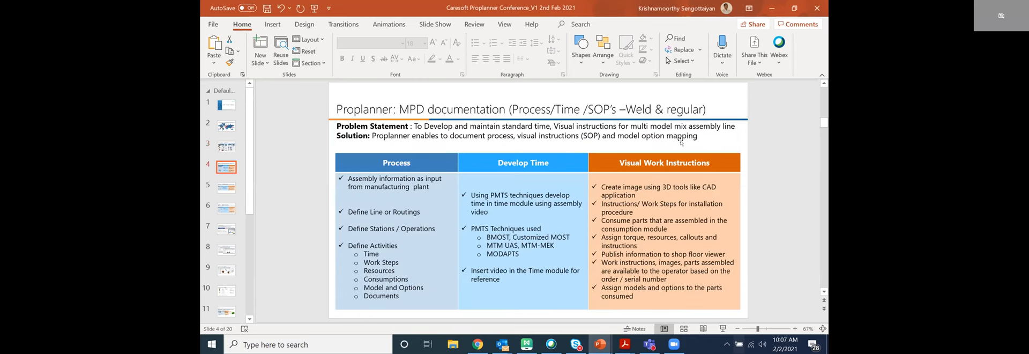
mouse_move(794, 119)
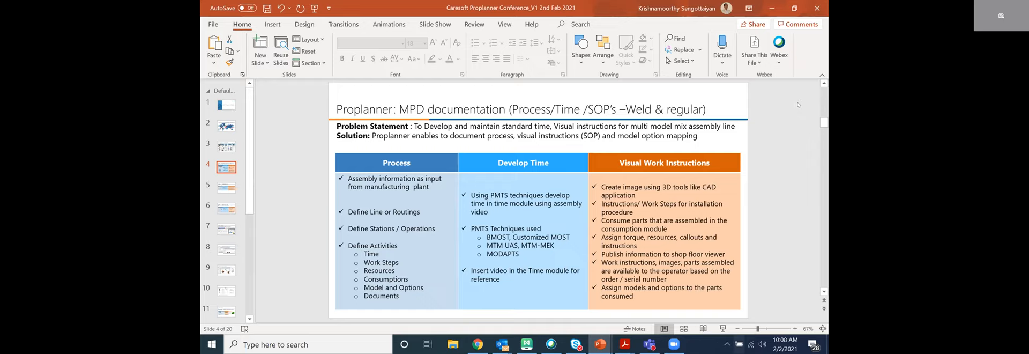
mouse_move(808, 81)
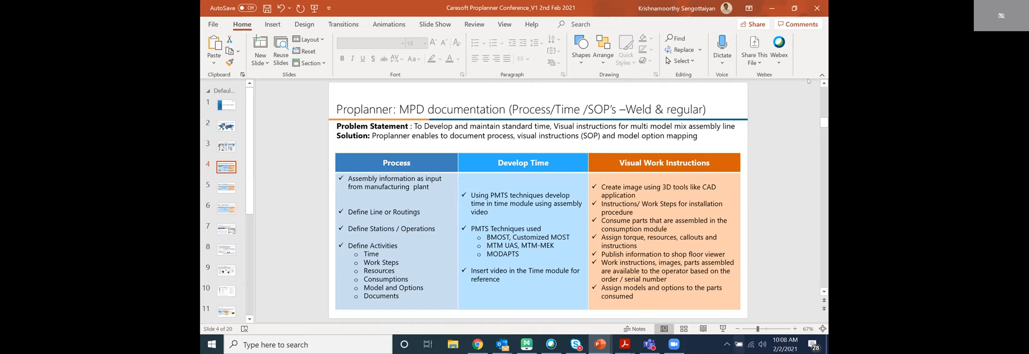
click(227, 187)
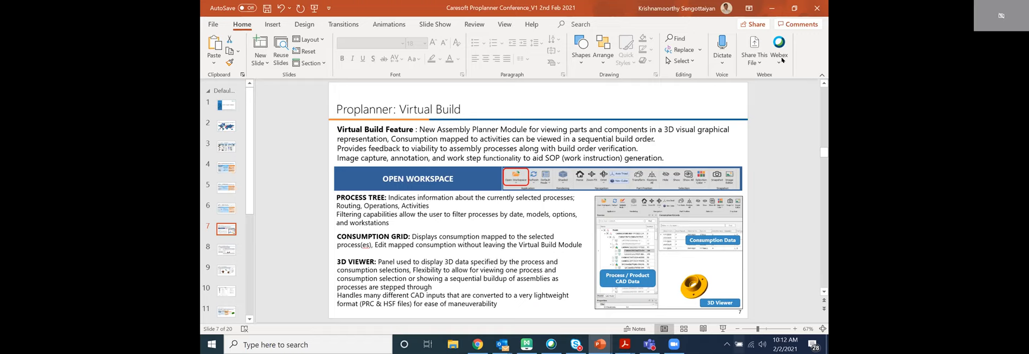
mouse_move(698, 92)
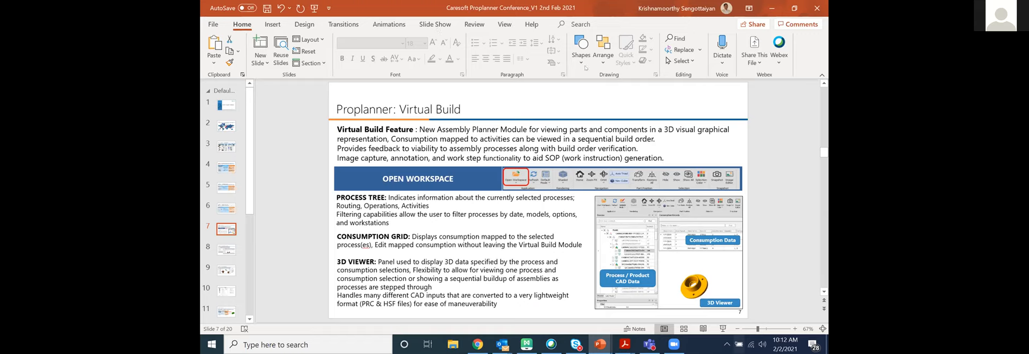
mouse_move(773, 166)
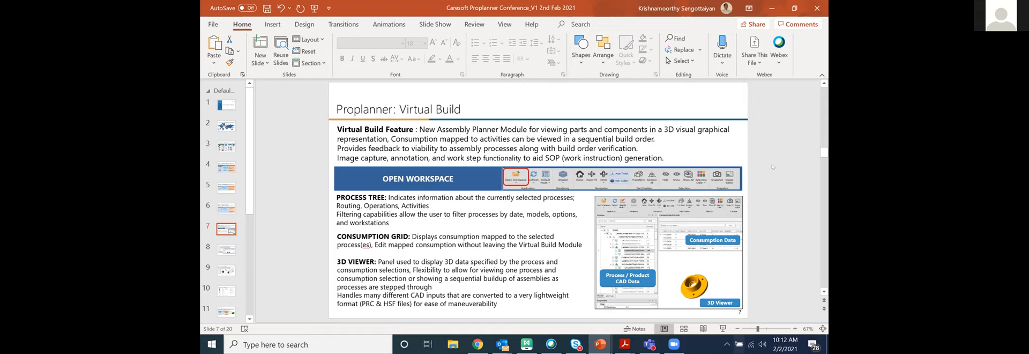
Display slide 9, Proplanner: Virtual Build – Image Editor.
click(226, 249)
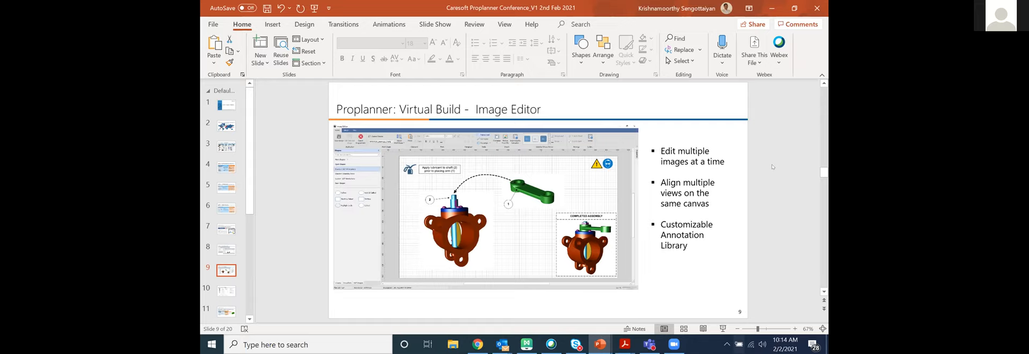
Display slide 10 on CAD snapshot, callout and work-instruction image libraries.
click(226, 291)
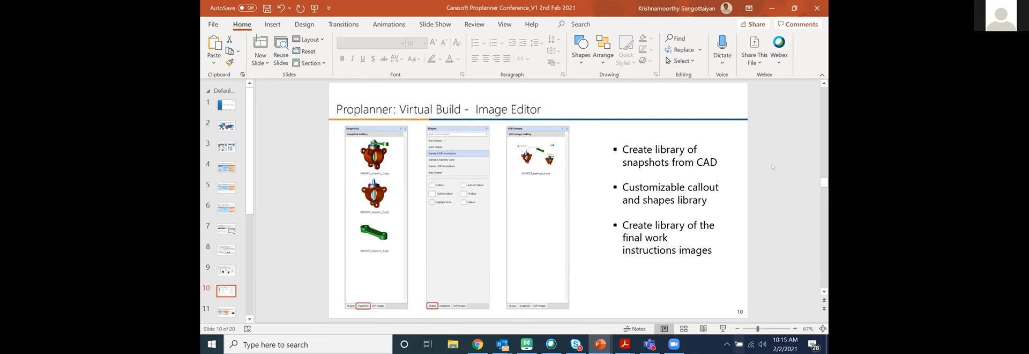
Jump to the Ergonomics (MURI) slide, then back to slide 11, Proplanner: Virtual Build.
click(226, 311)
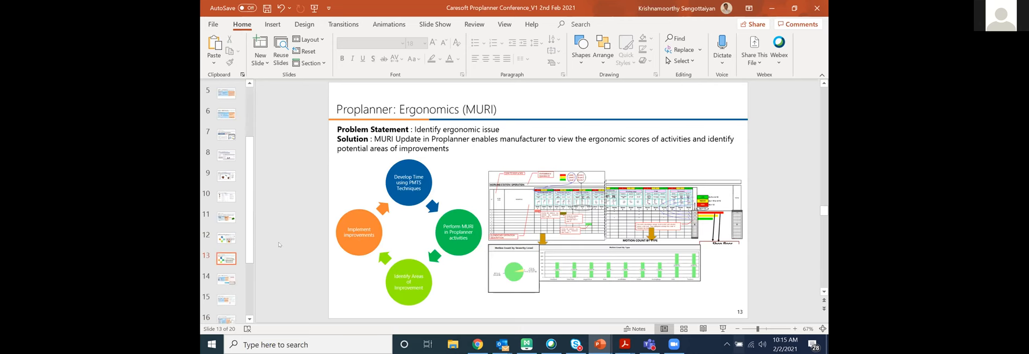
click(226, 217)
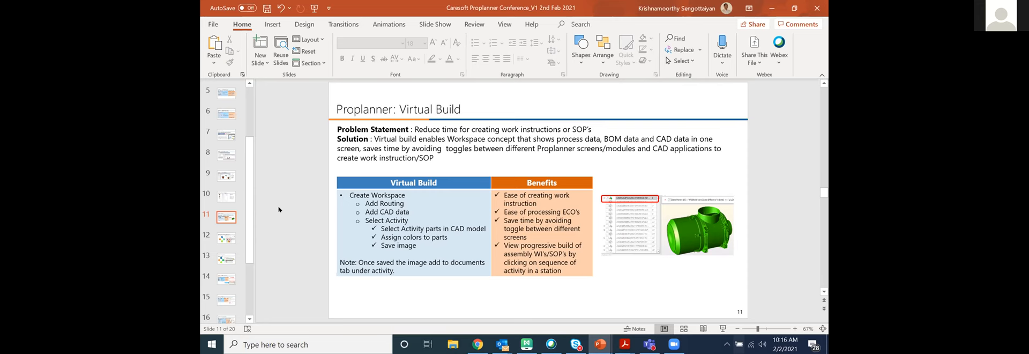
Preview the MUDA slide, return to Virtual Build, then advance to the Ergonomics (MURI) slide.
click(226, 238)
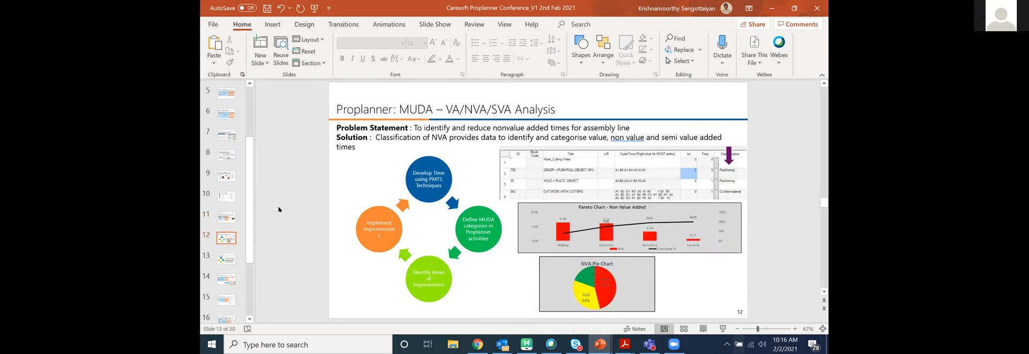
click(227, 217)
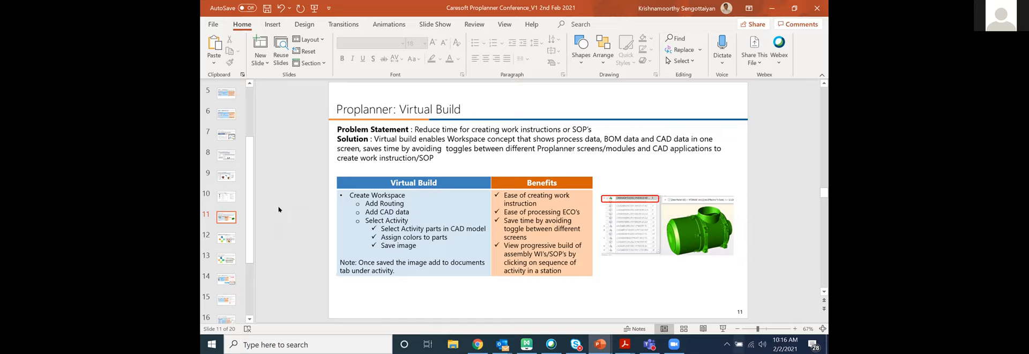
mouse_move(253, 194)
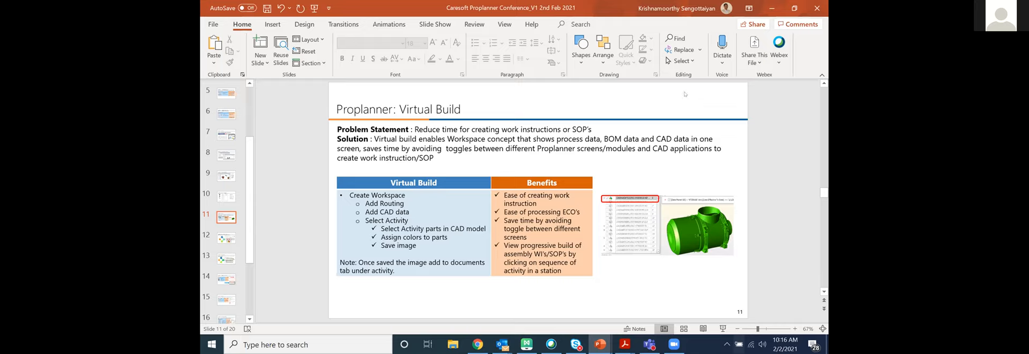
mouse_move(703, 98)
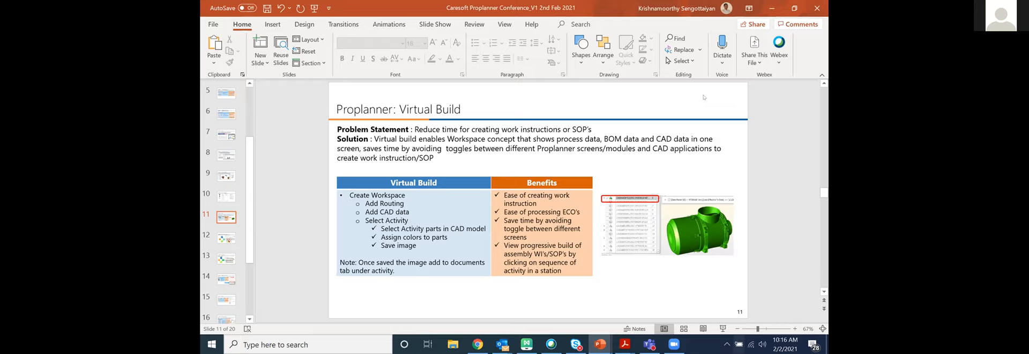
mouse_move(703, 98)
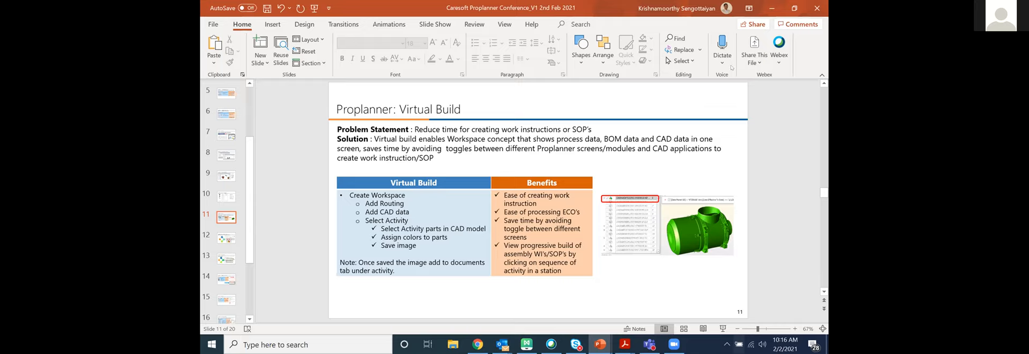
mouse_move(808, 83)
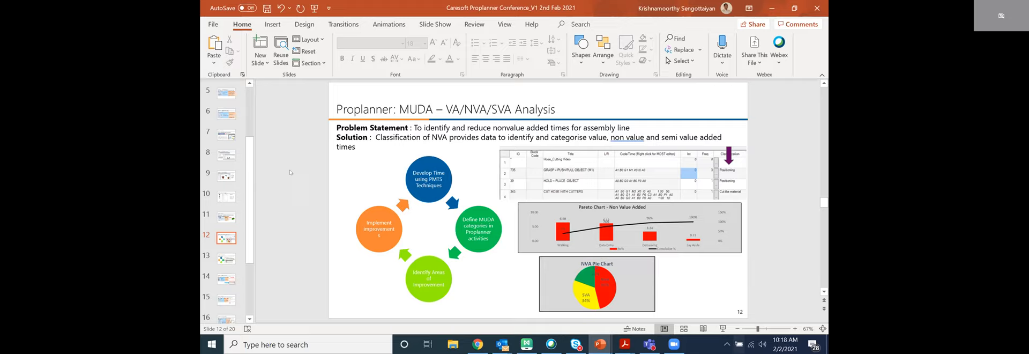
click(226, 258)
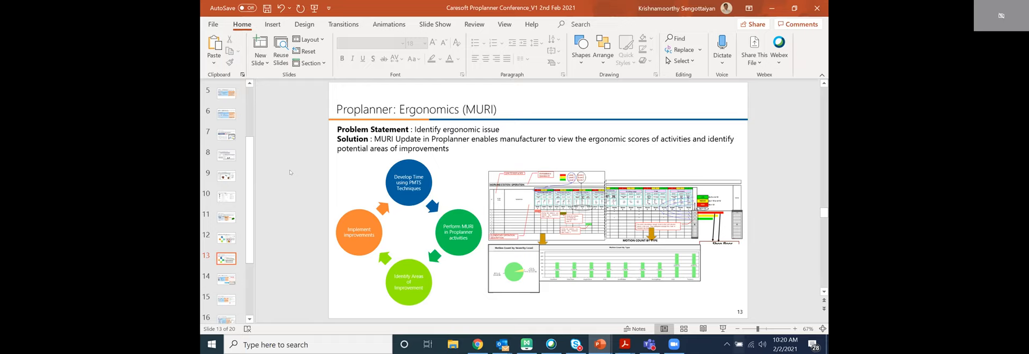
Advance from Ergonomics to slide 14, Line Balance / Yamazumi Charts.
click(226, 279)
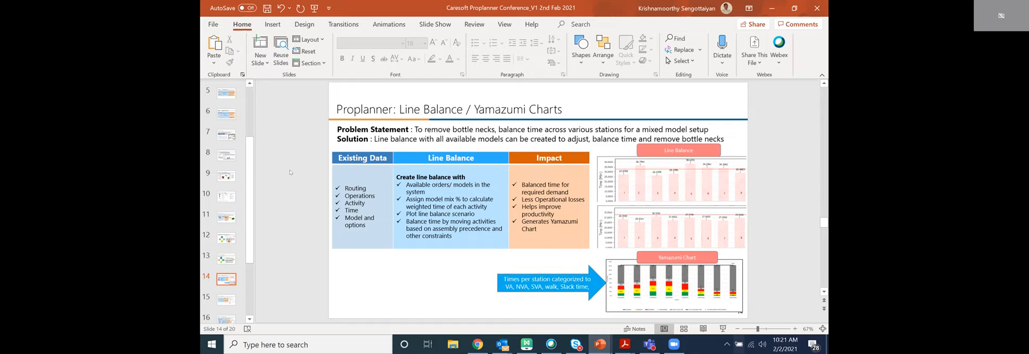
Advance from Line Balance to slide 16, PFEP – Plan for Every Part.
click(226, 300)
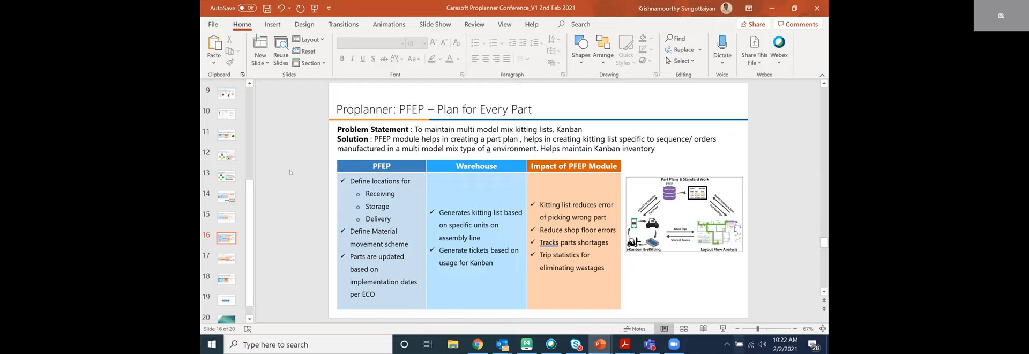
Advance from PFEP to slide 17, Proplanner: Man Machine Charts.
click(226, 258)
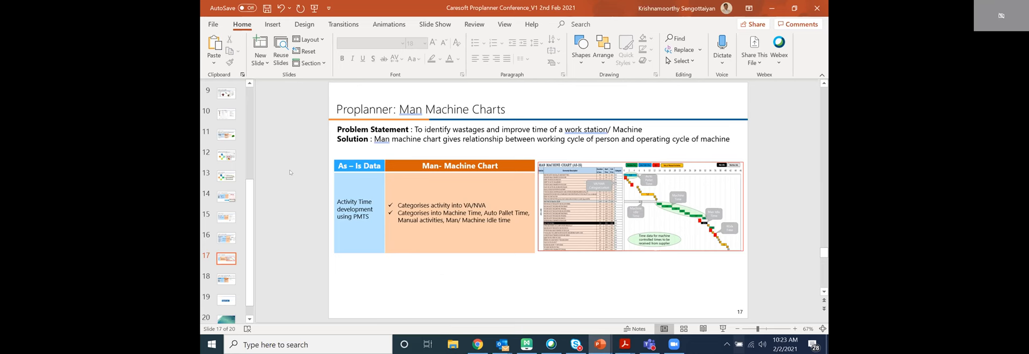
Advance to slide 18, Process Failure Mode Effect Analysis – PFMEA.
click(226, 279)
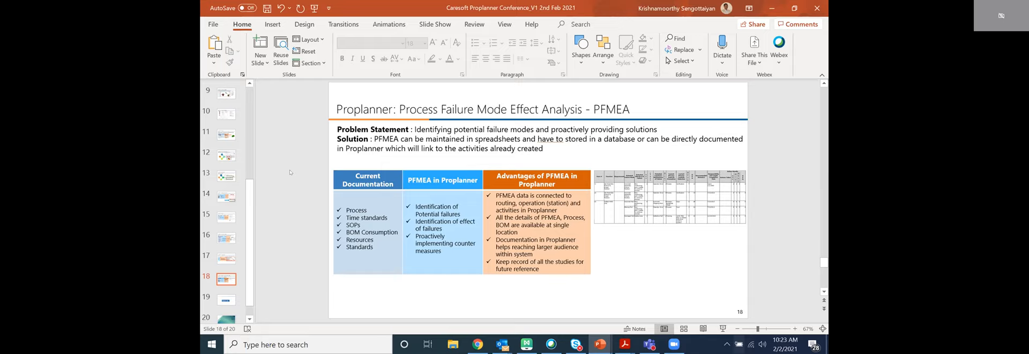
mouse_move(769, 83)
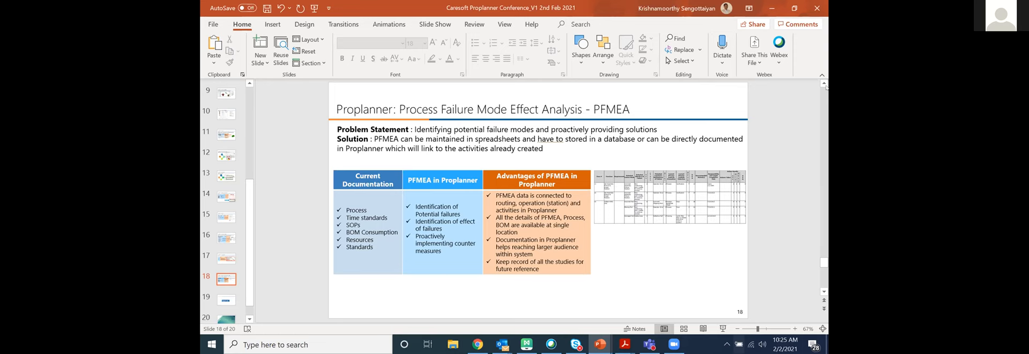
Return via the Man Machine Charts slide to slide 12, MUDA – VA/NVA/SVA Analysis.
click(226, 258)
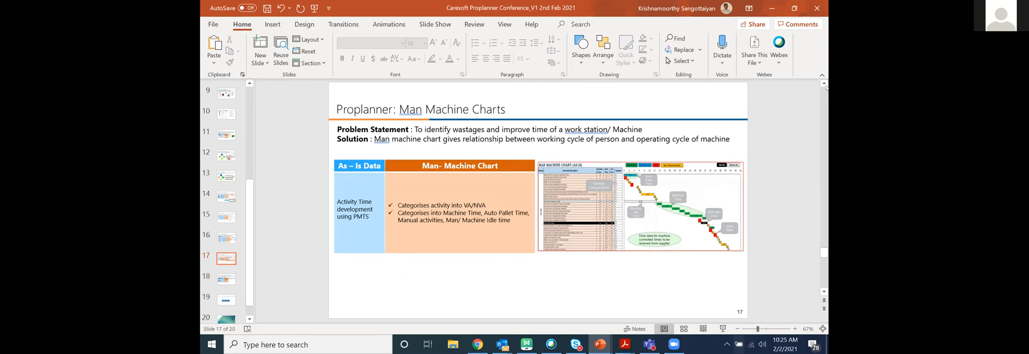
click(226, 154)
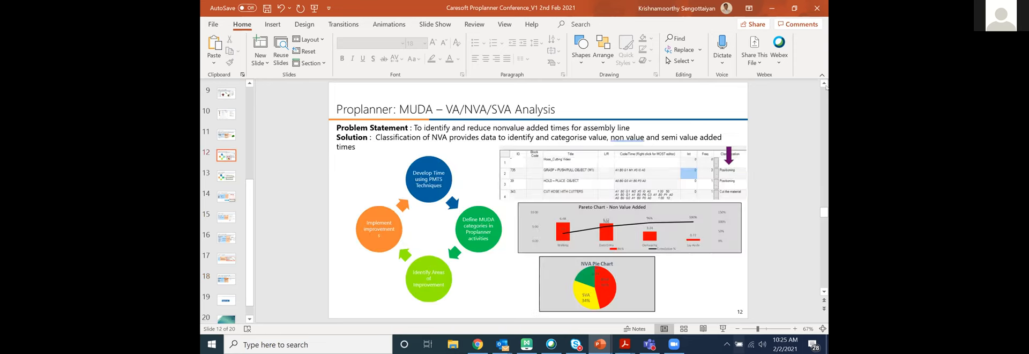